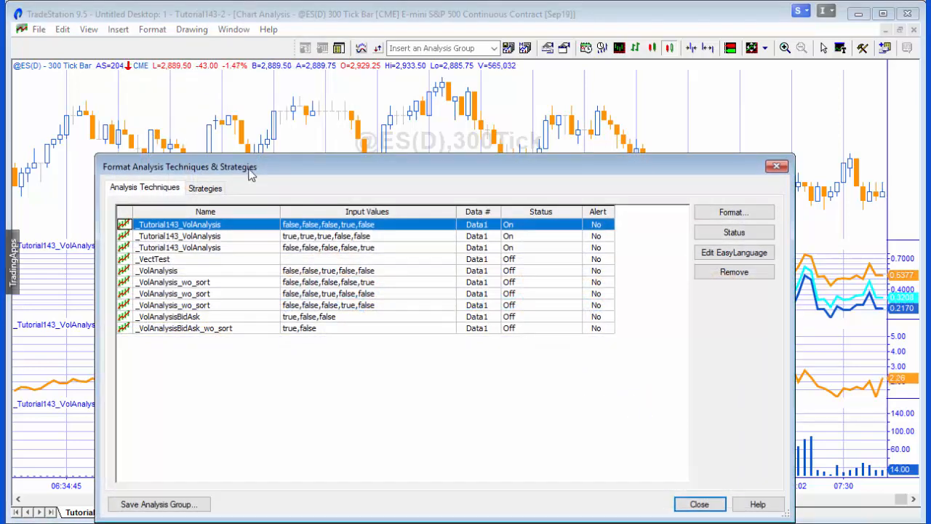
# Step: Review the second VolAnalysis indicator's input values, then close the settings and the analysis techniques list unchanged
pyautogui.click(733, 212)
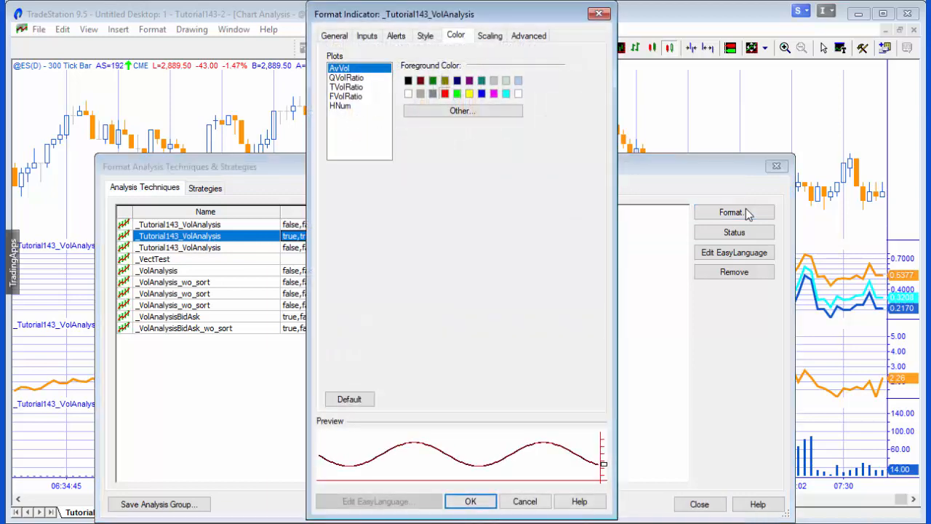
pyautogui.click(367, 35)
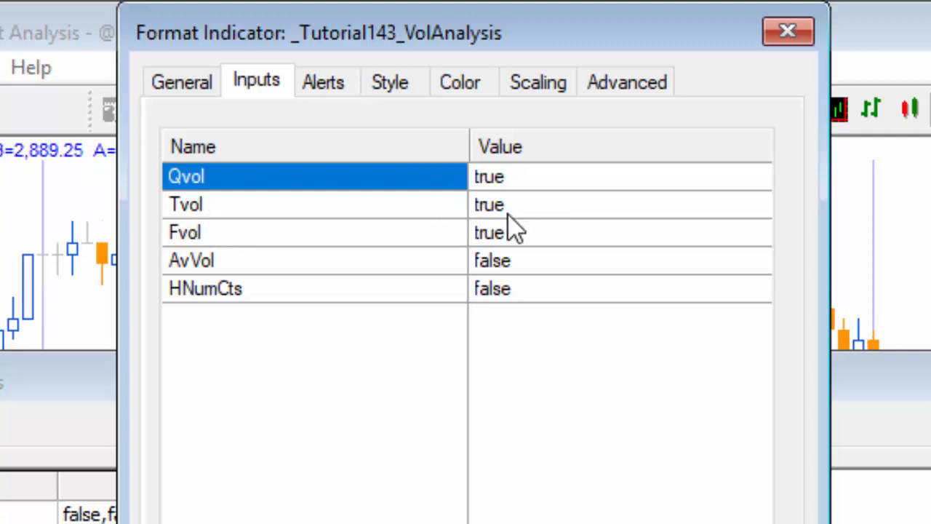
pyautogui.moveTo(240, 240)
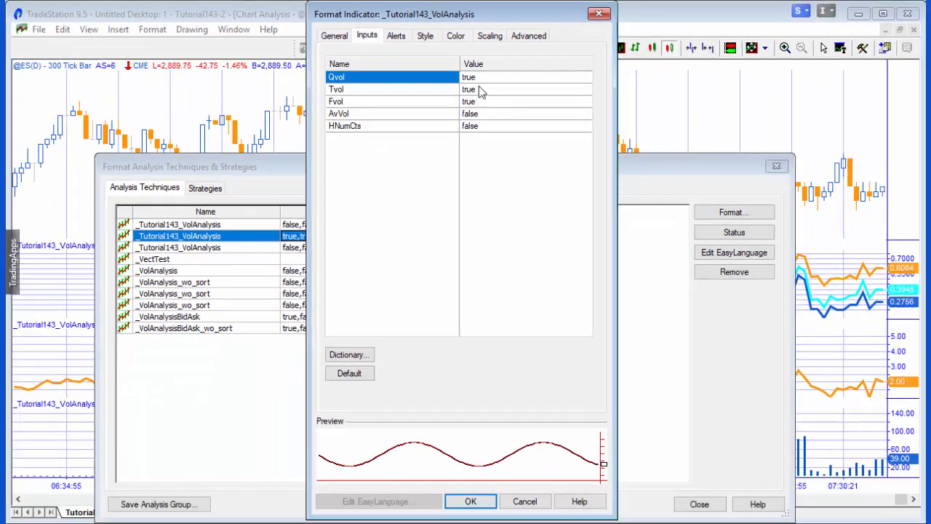
pyautogui.click(469, 501)
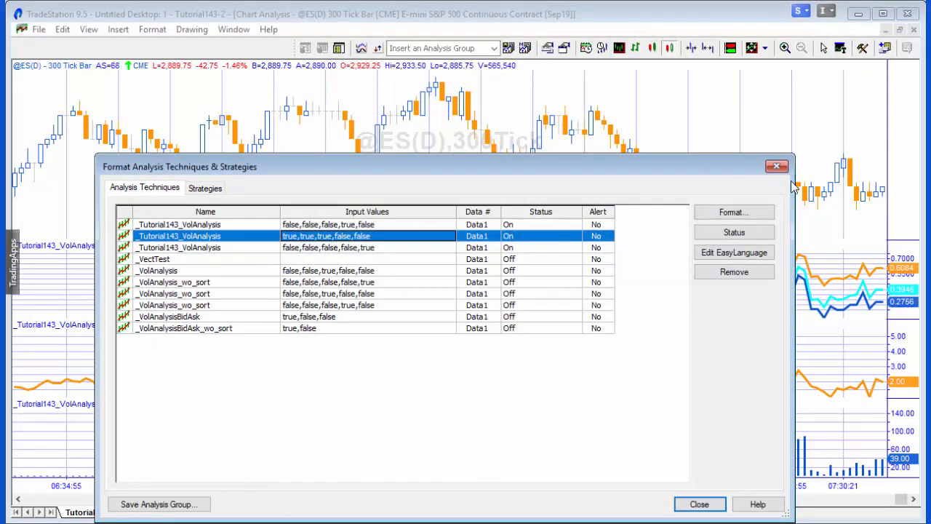
pyautogui.click(698, 503)
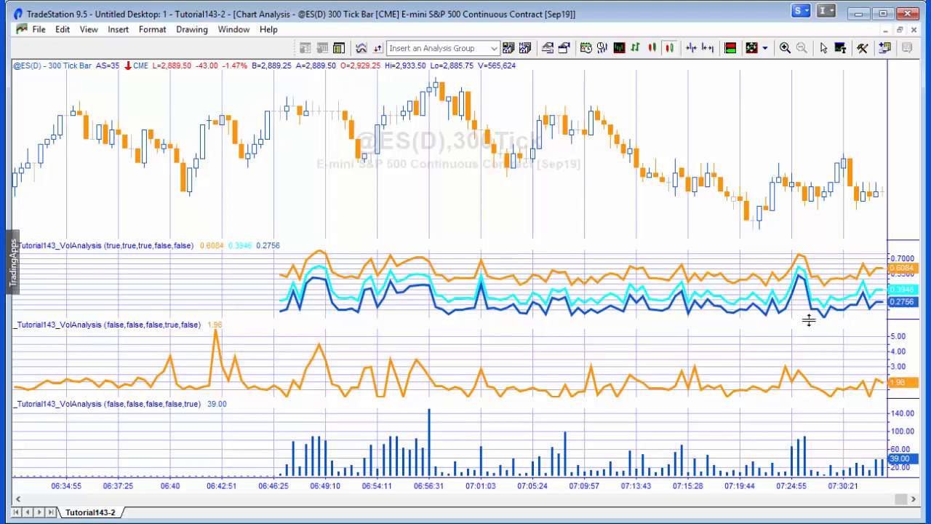
pyautogui.moveTo(355, 367)
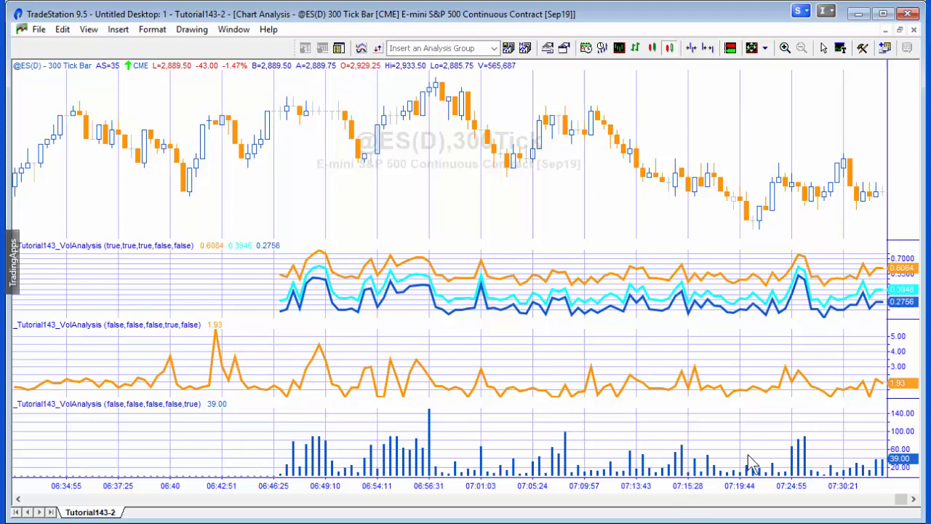
pyautogui.moveTo(378, 466)
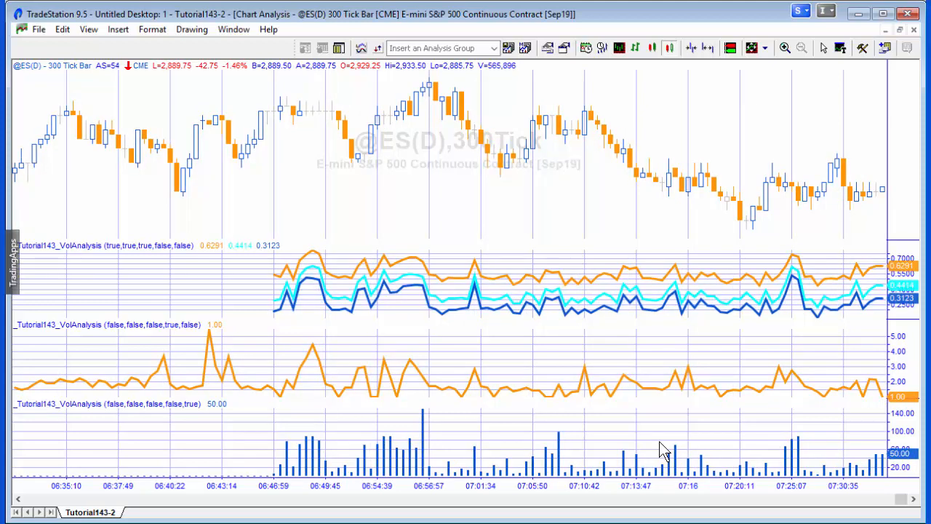
pyautogui.moveTo(565, 459)
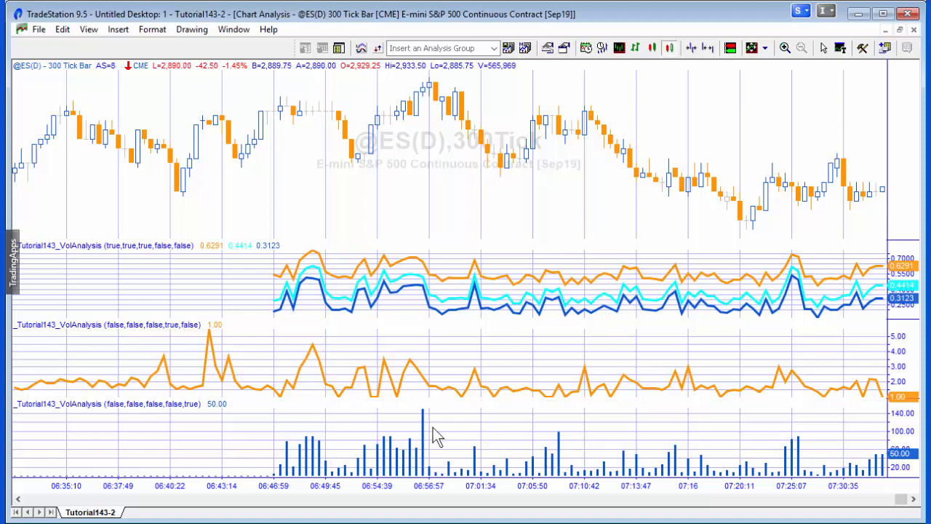
pyautogui.moveTo(424, 449)
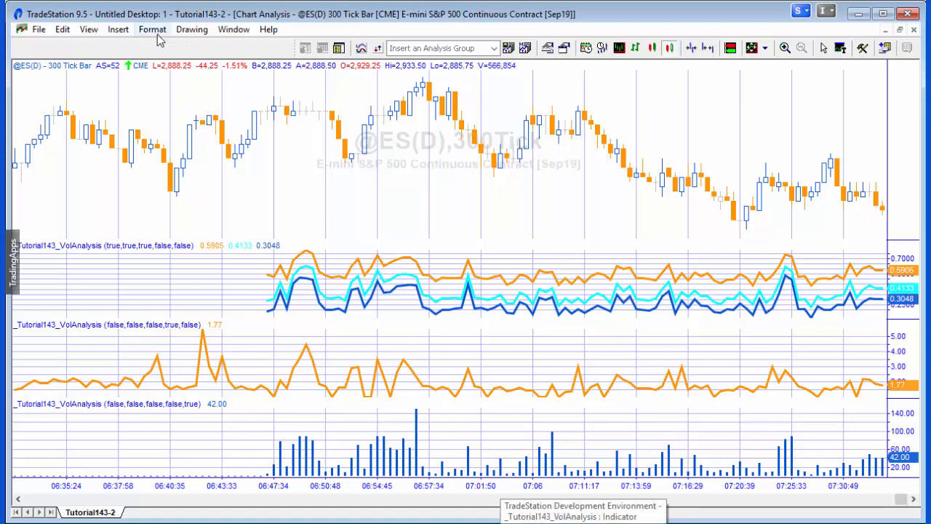
# Step: Review the first VolAnalysis indicator's inputs via Format > Analysis Techniques and close its settings
pyautogui.click(151, 29)
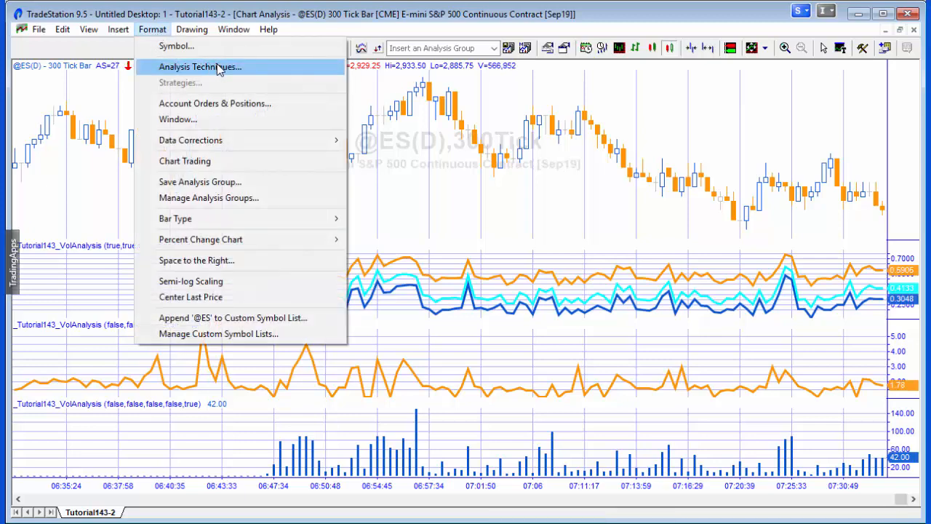
pyautogui.click(199, 66)
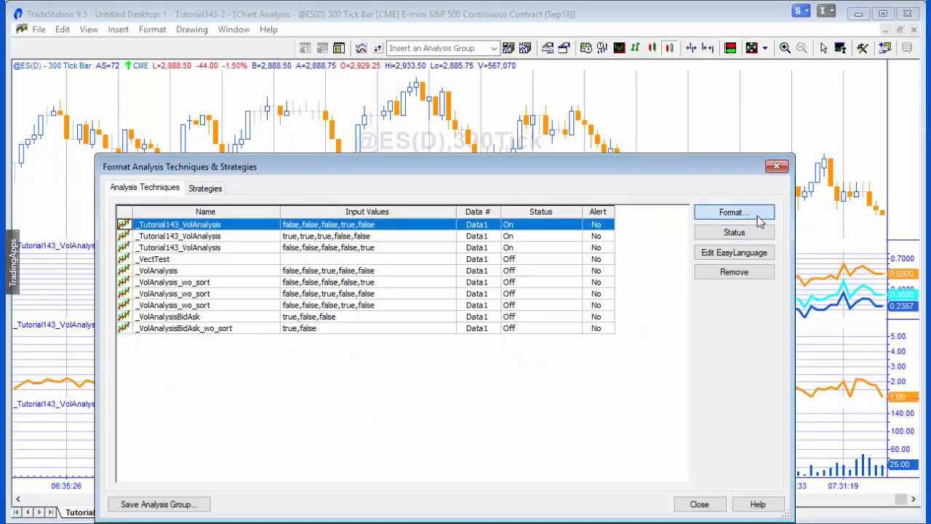
pyautogui.click(733, 213)
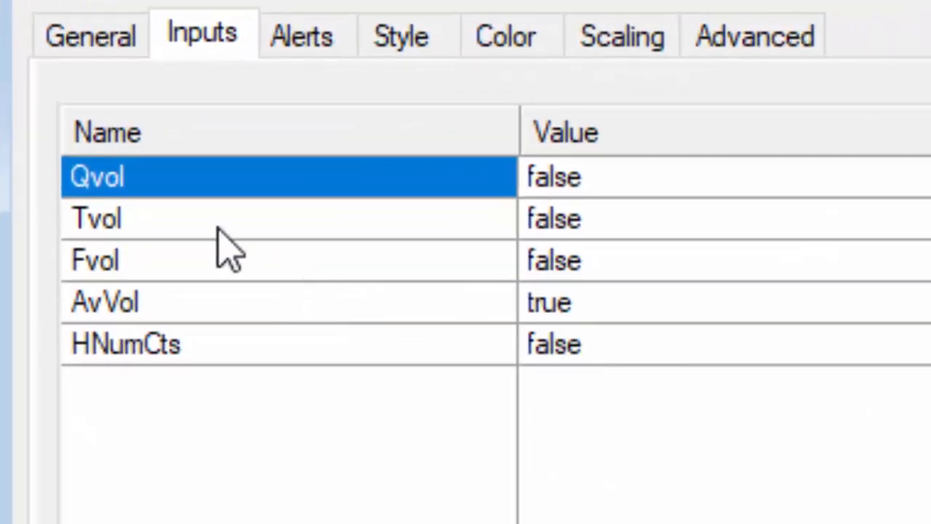
pyautogui.moveTo(352, 335)
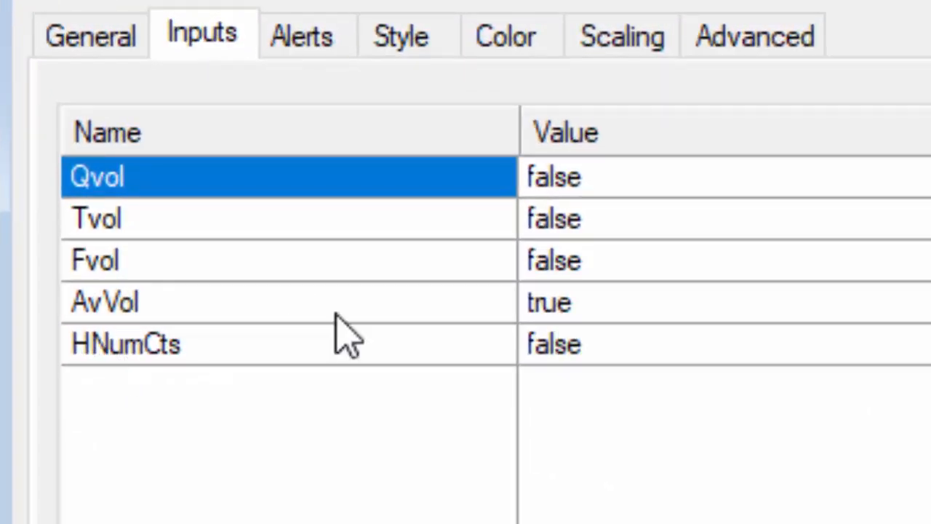
pyautogui.moveTo(582, 371)
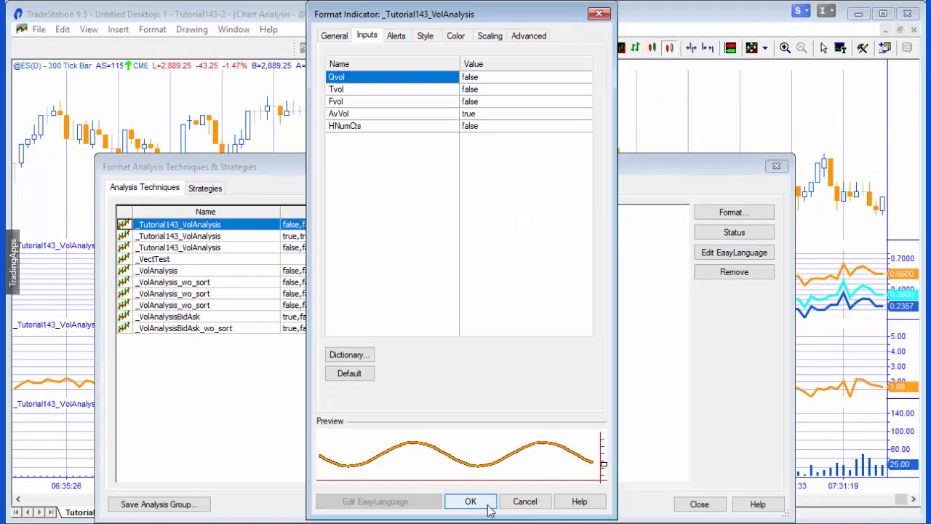
pyautogui.click(470, 501)
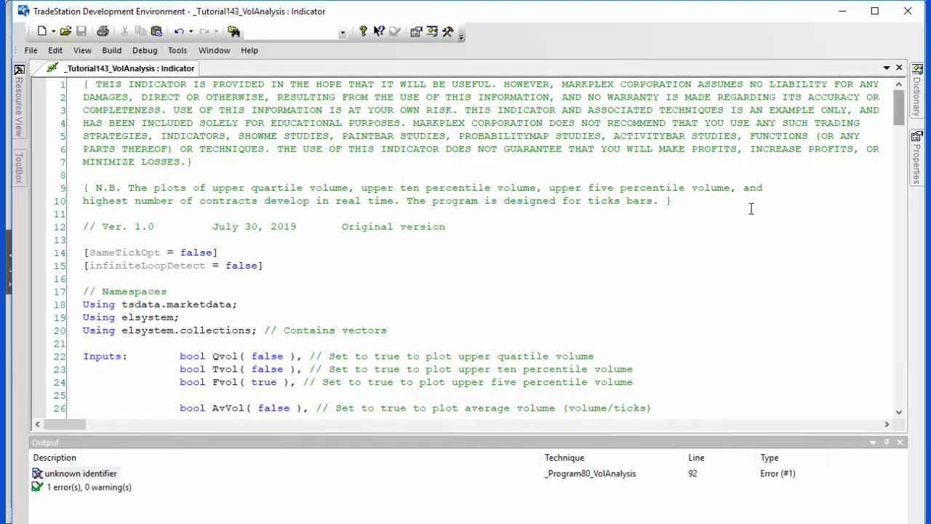
pyautogui.scroll(-3)
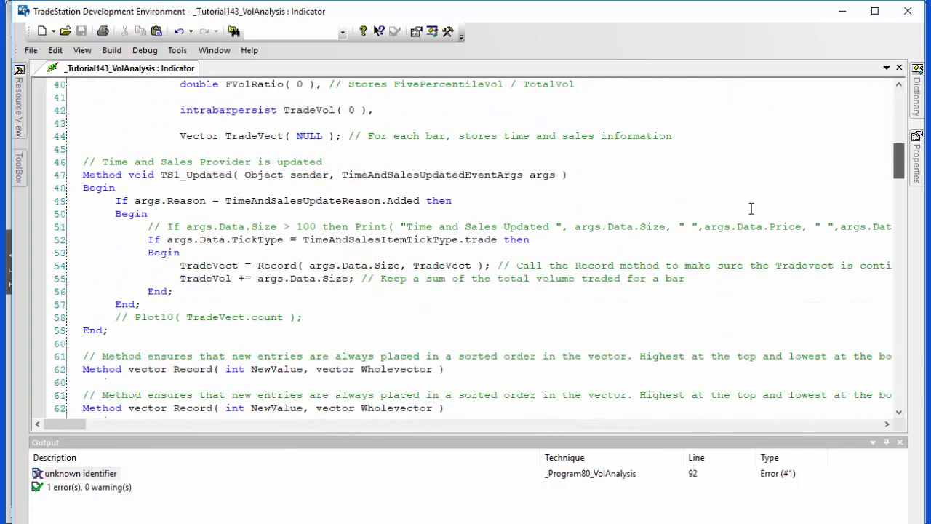
pyautogui.scroll(-3)
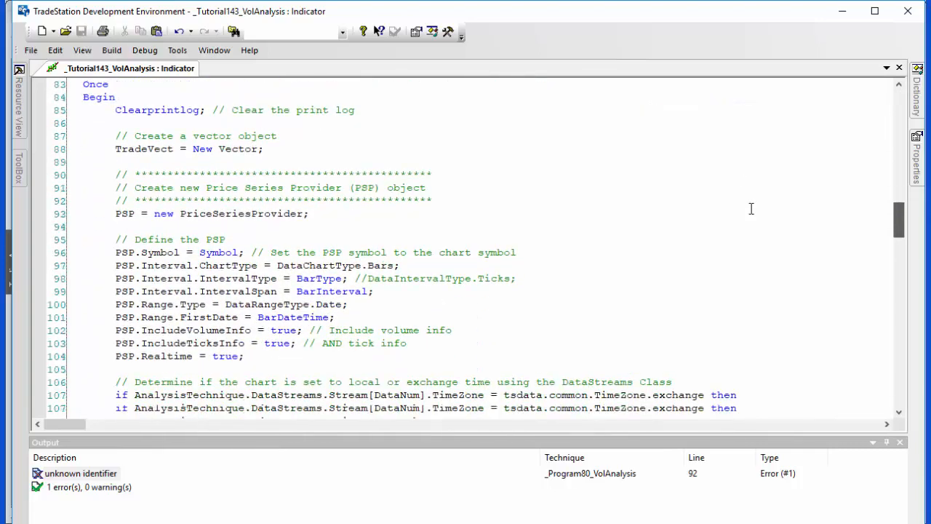
pyautogui.scroll(3)
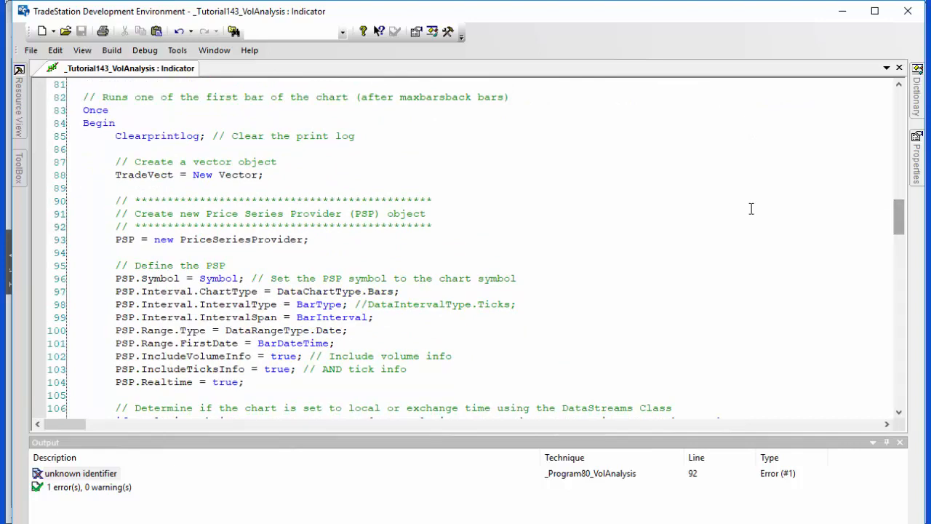
pyautogui.scroll(-3)
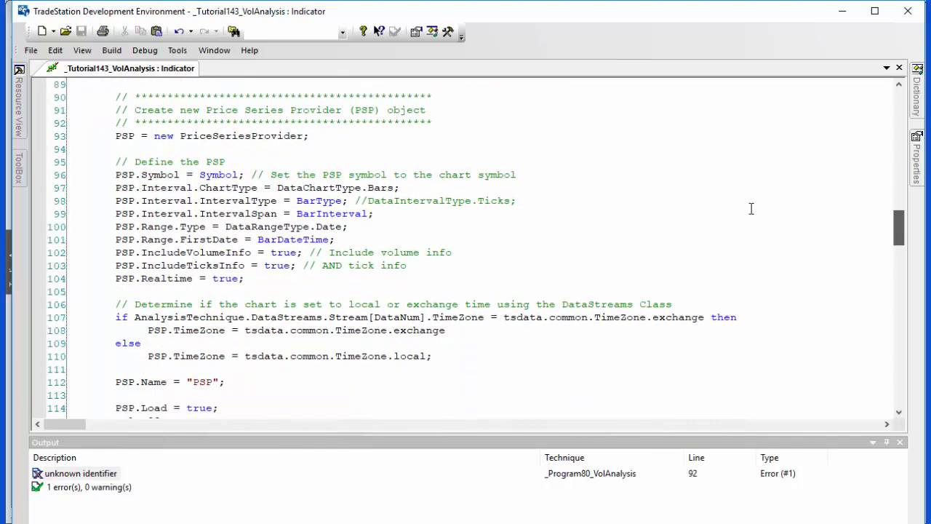
pyautogui.scroll(-3)
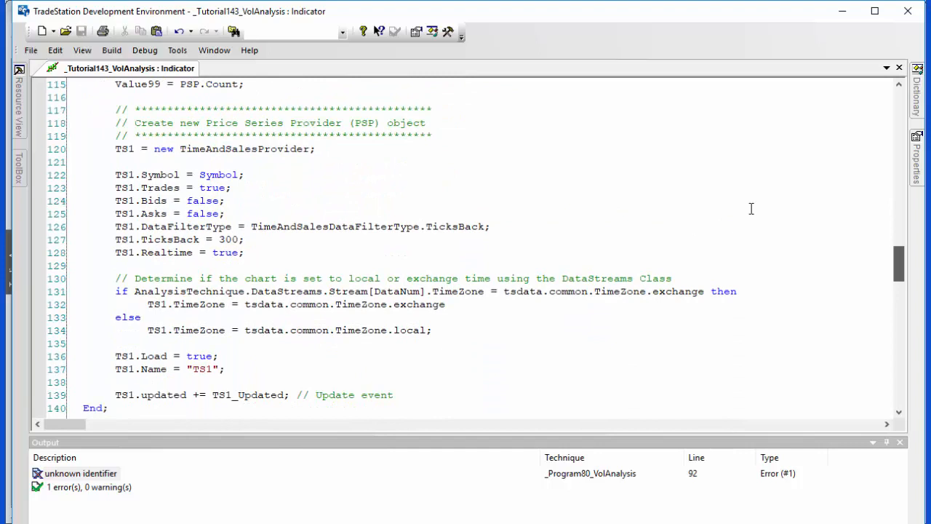
pyautogui.scroll(-3)
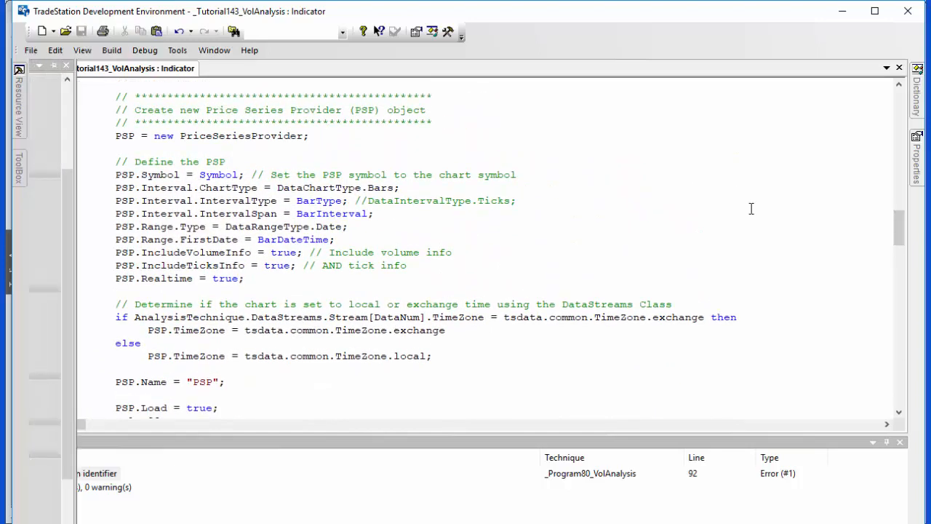
# Step: Add a TimeAndSalesProvider component and read its StateChanged and Updated event descriptions
pyautogui.click(18, 168)
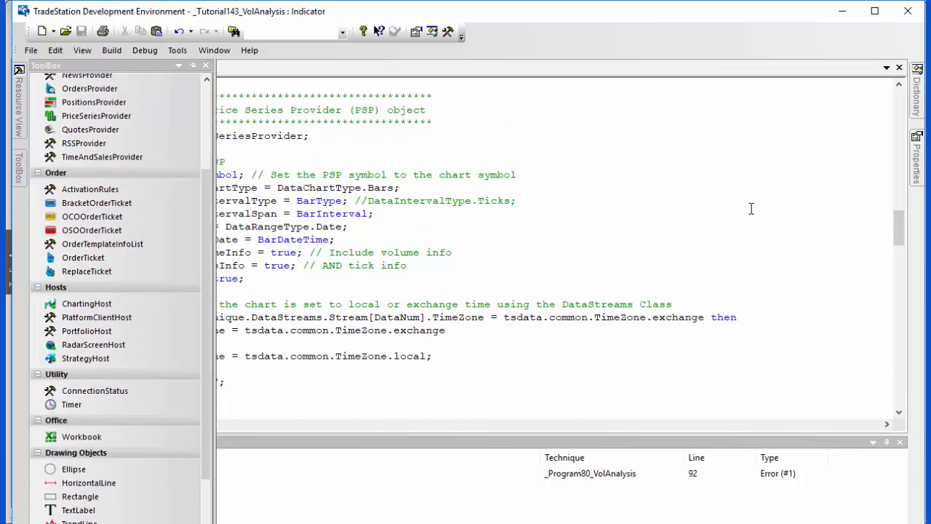
pyautogui.click(102, 157)
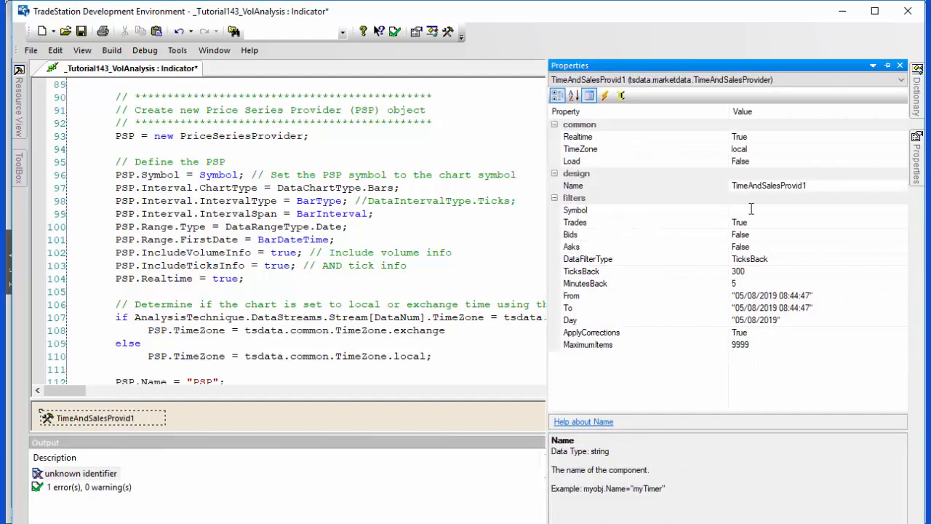
pyautogui.click(605, 96)
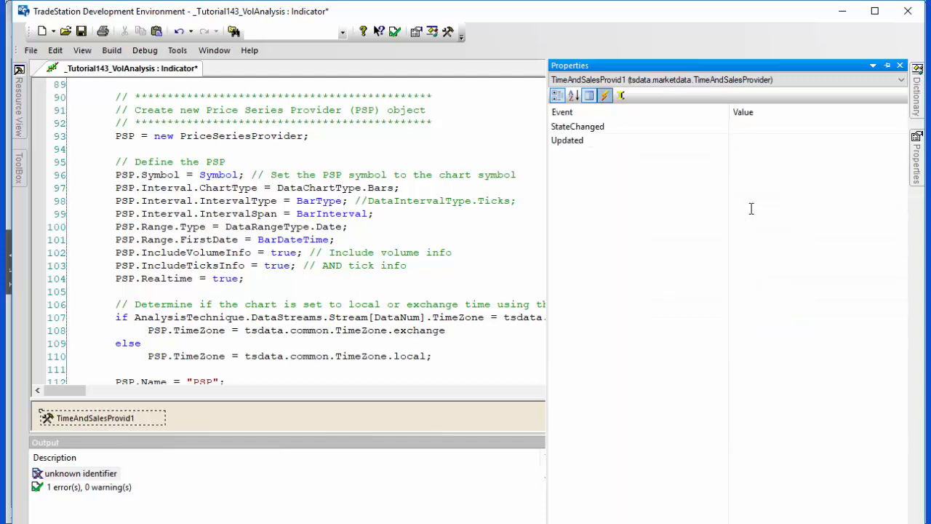
pyautogui.click(576, 125)
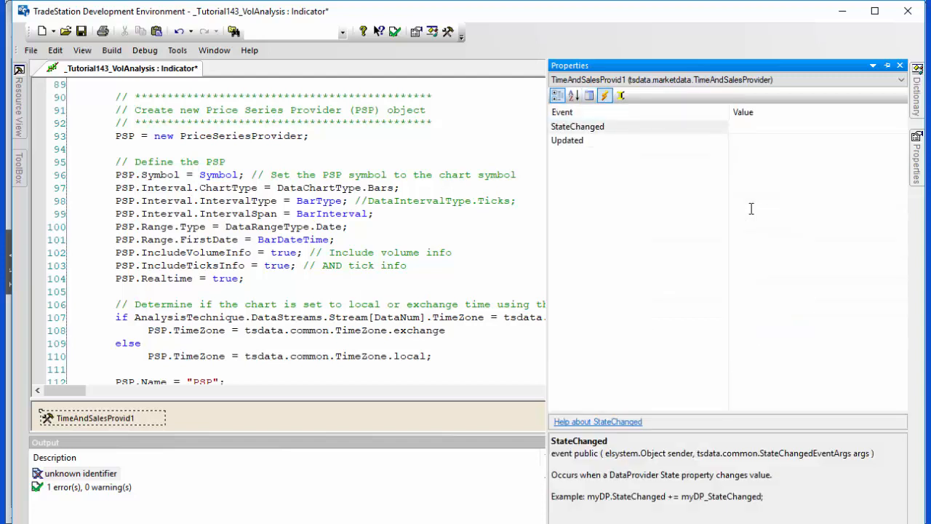
pyautogui.click(568, 139)
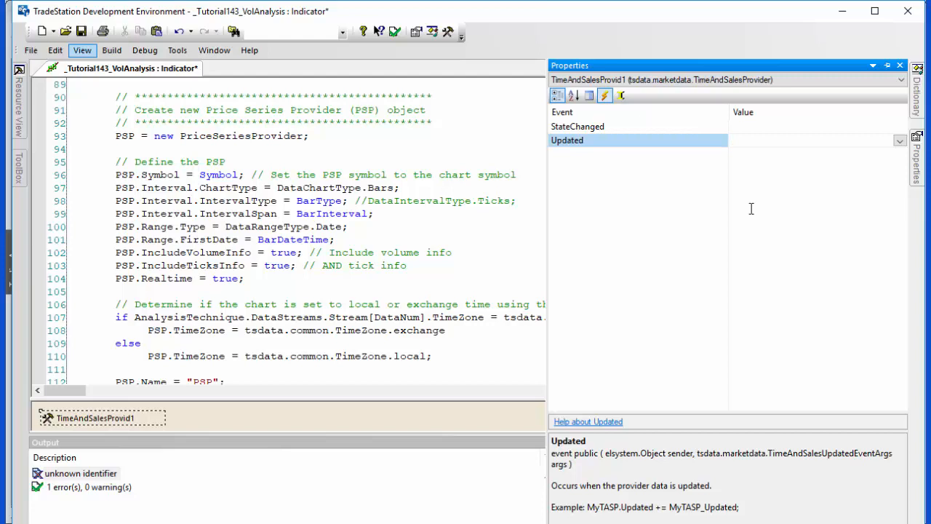
# Step: Hide the provider component designer panels from the View options so the code editor fills the window
pyautogui.click(81, 49)
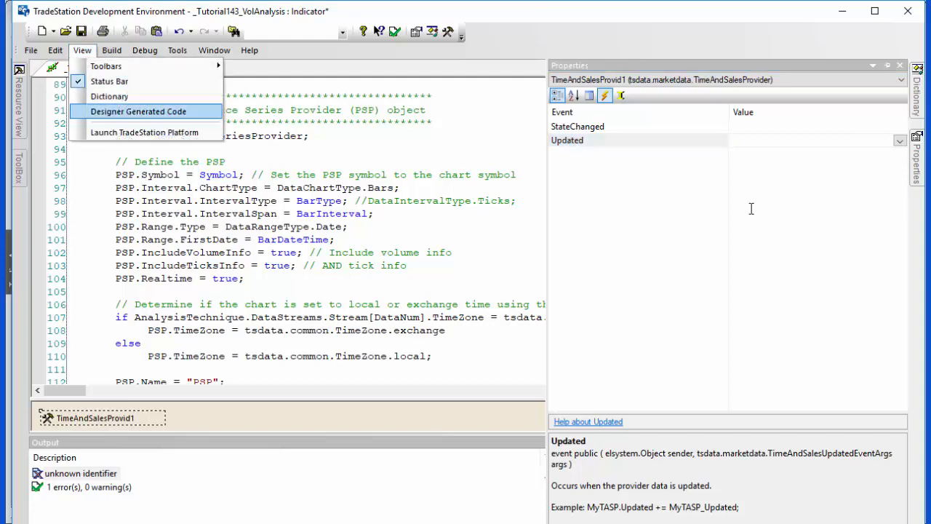
pyautogui.click(137, 110)
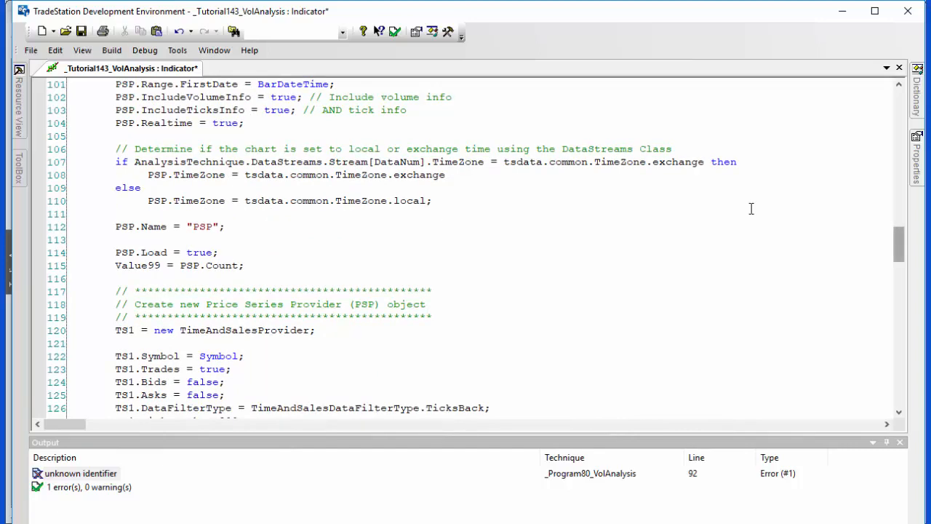
pyautogui.scroll(-3)
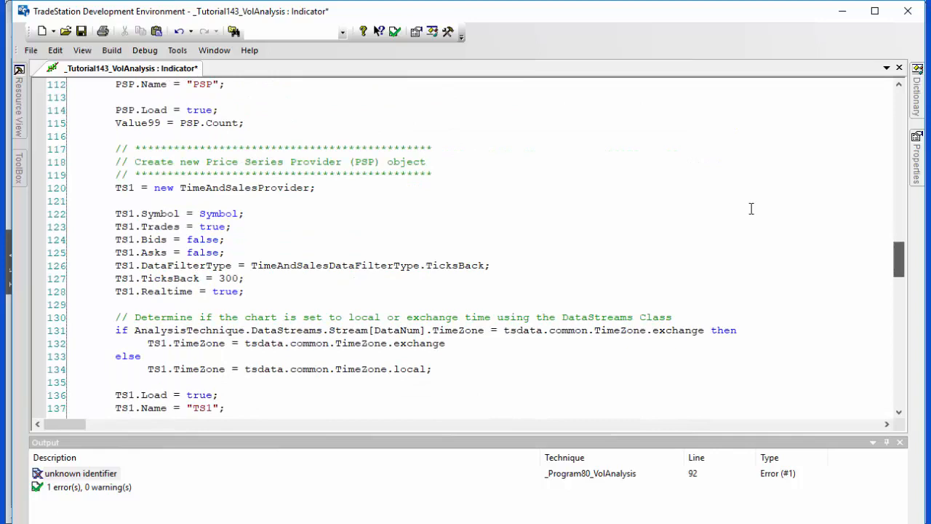
pyautogui.scroll(-3)
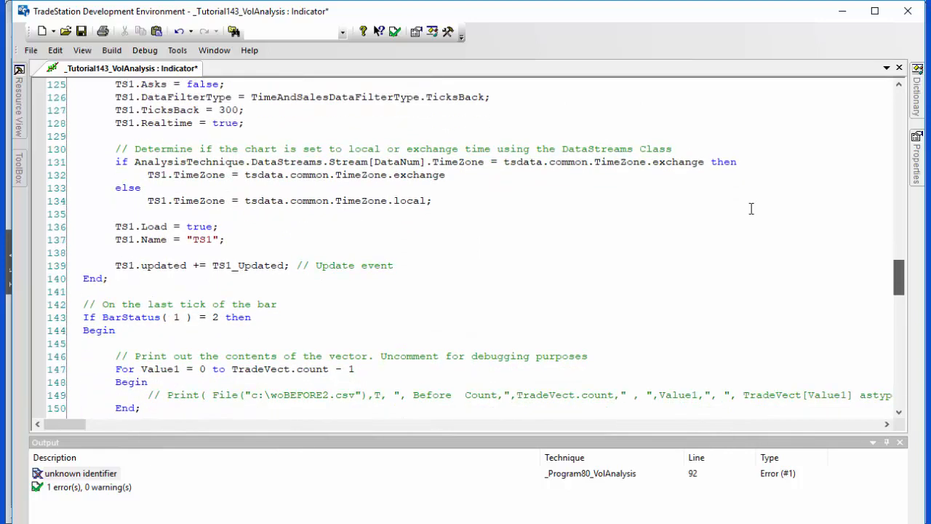
pyautogui.scroll(-3)
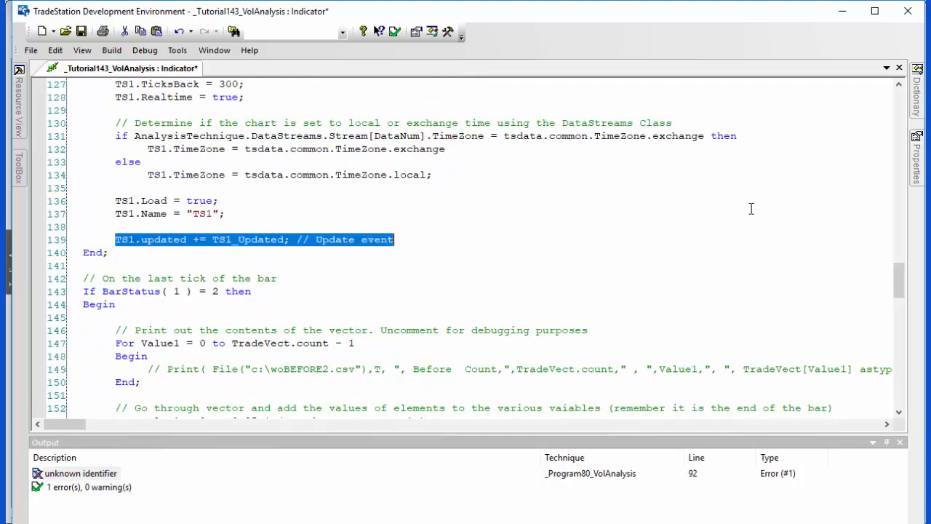
pyautogui.scroll(3)
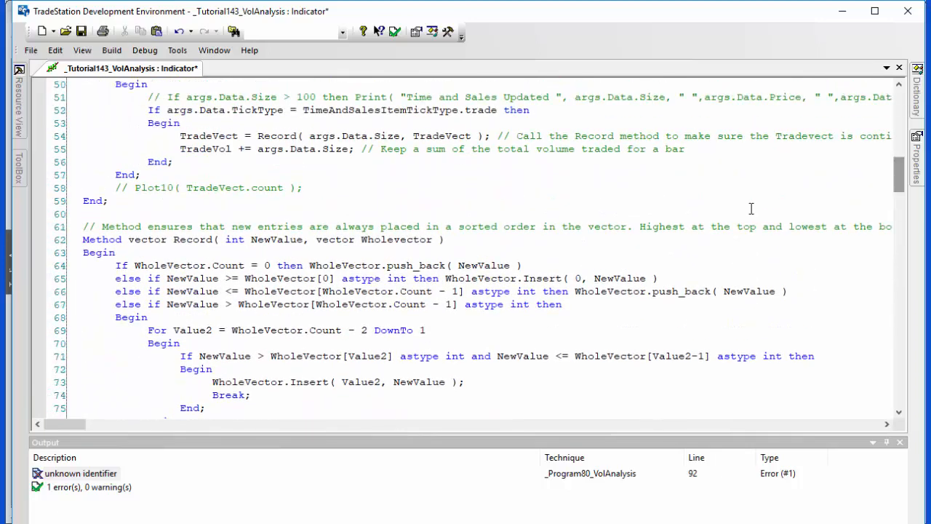
pyautogui.scroll(3)
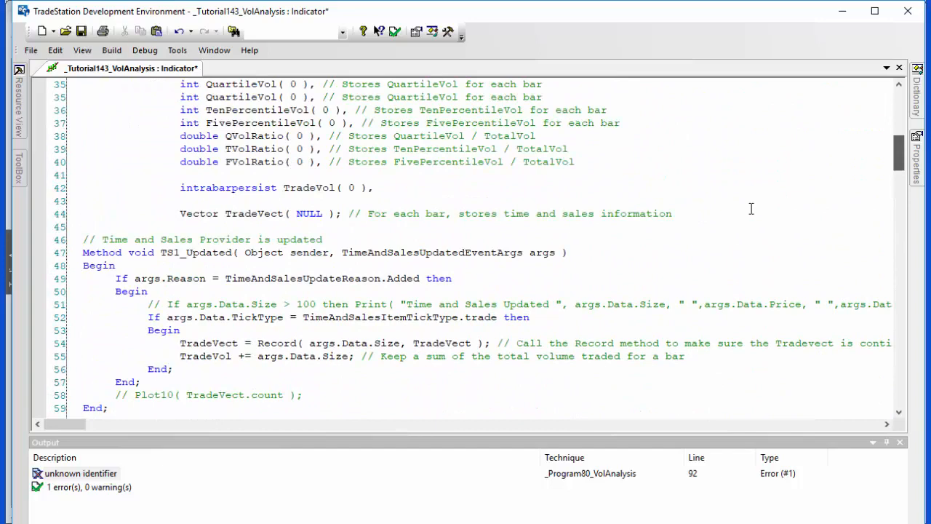
pyautogui.scroll(-3)
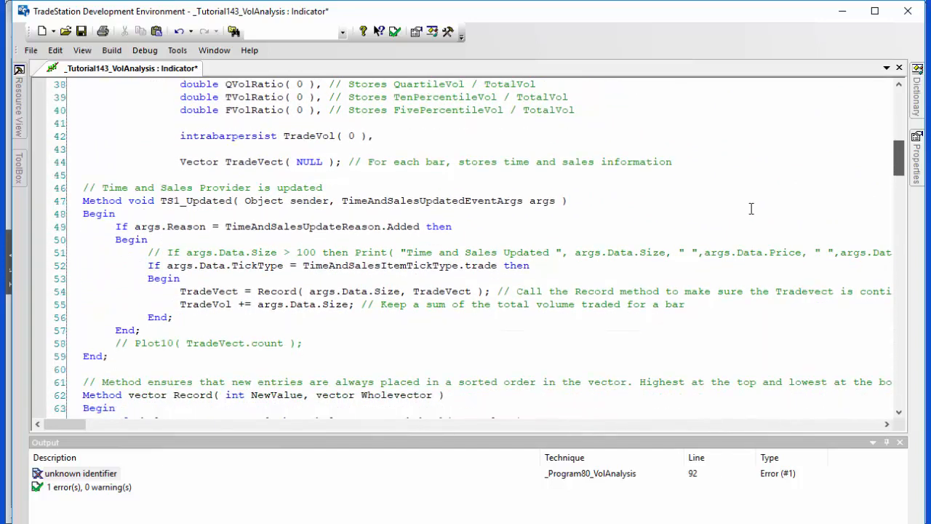
pyautogui.scroll(-3)
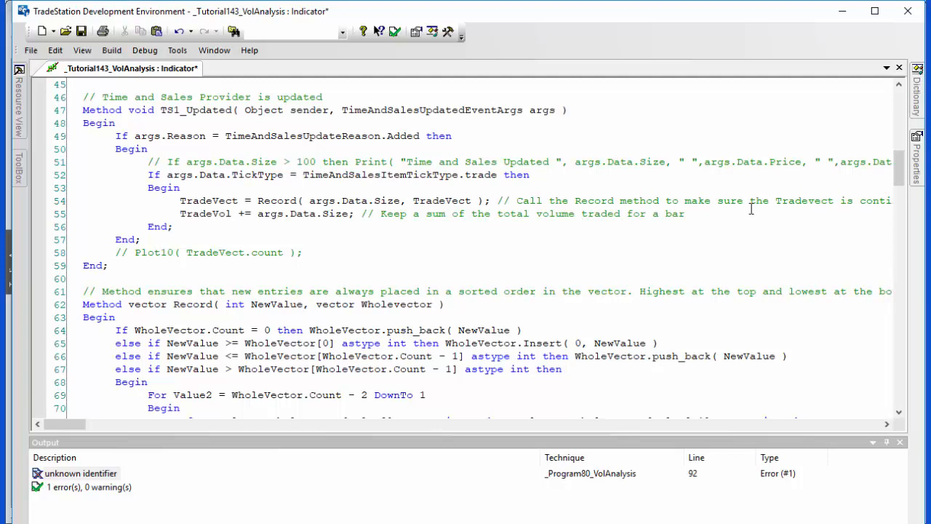
pyautogui.doubleClick(209, 201)
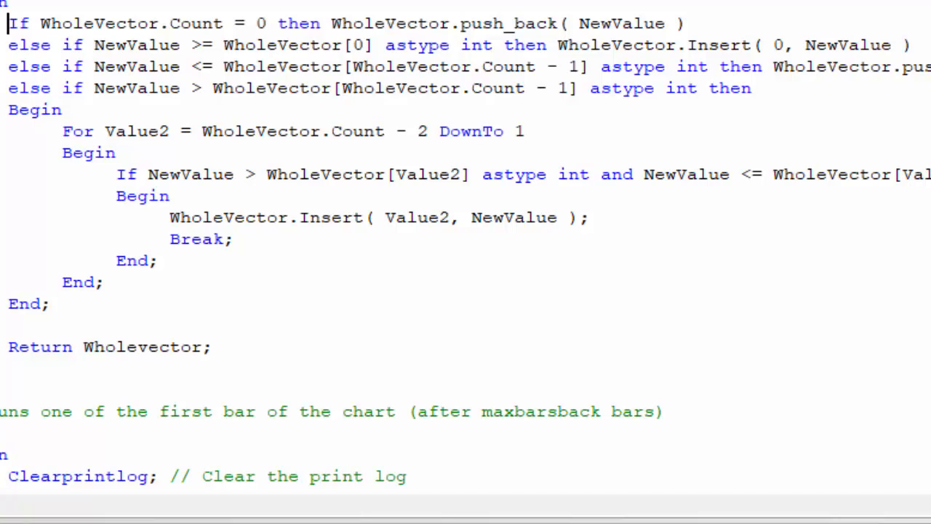
pyautogui.click(93, 67)
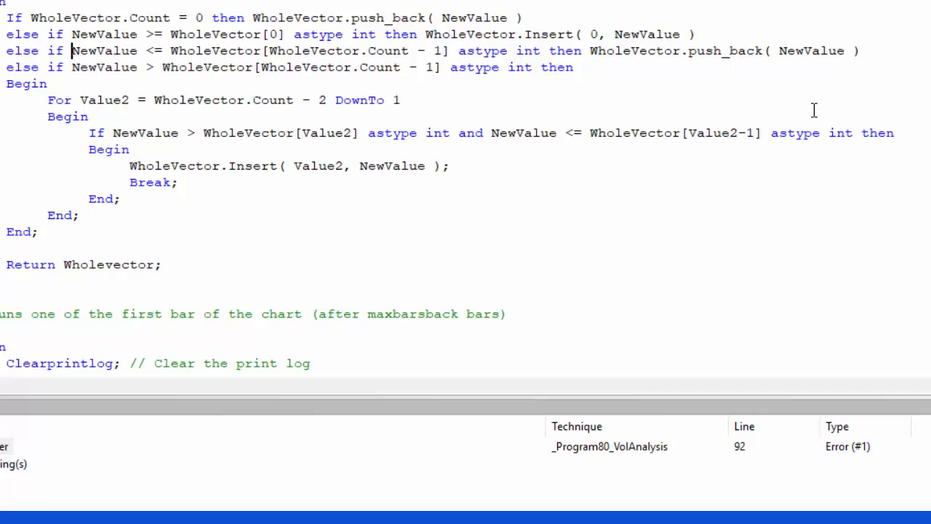
pyautogui.doubleClick(280, 132)
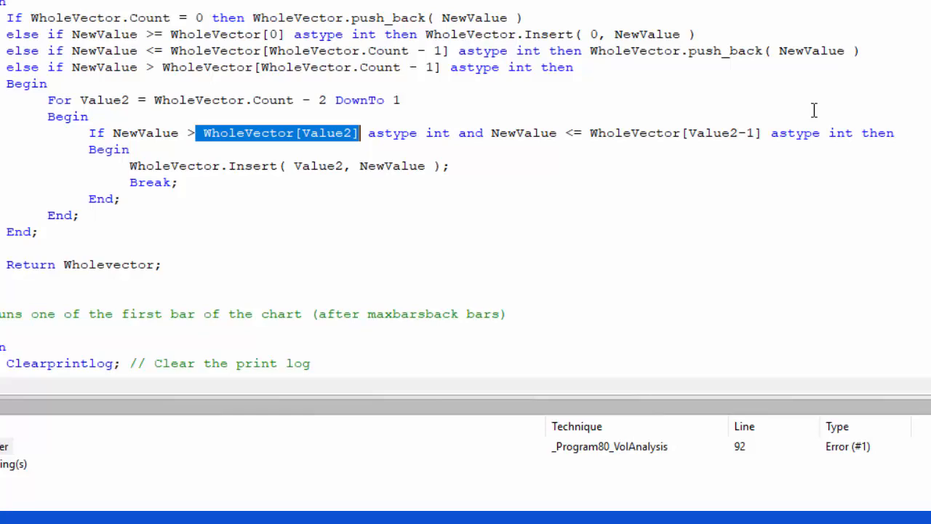
pyautogui.scroll(3)
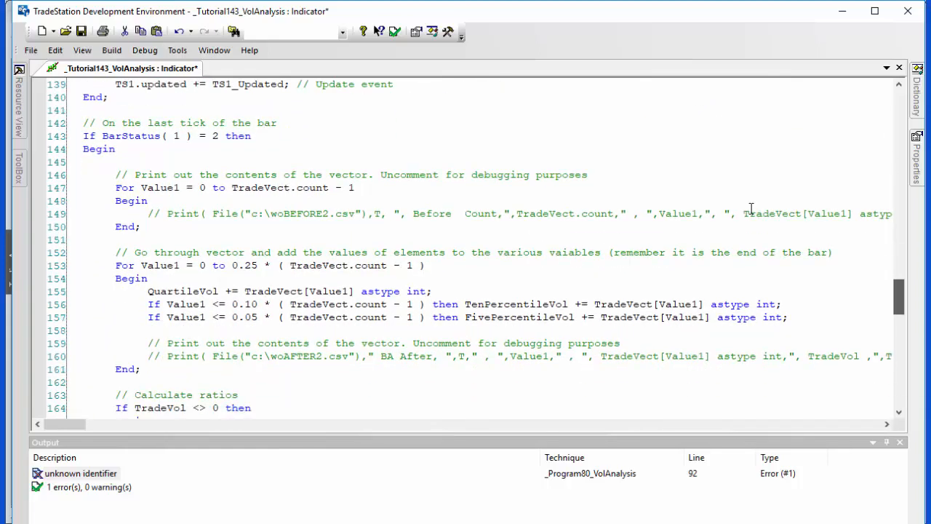
pyautogui.scroll(-3)
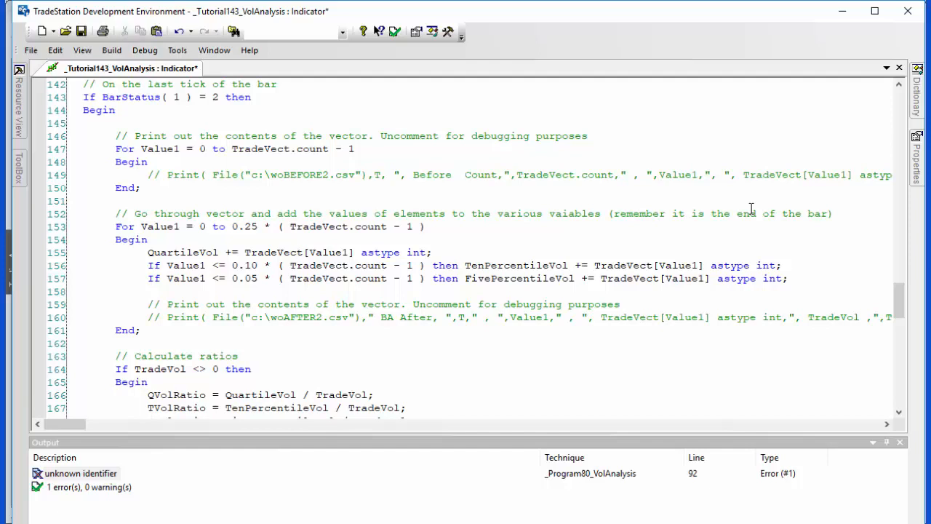
pyautogui.click(298, 253)
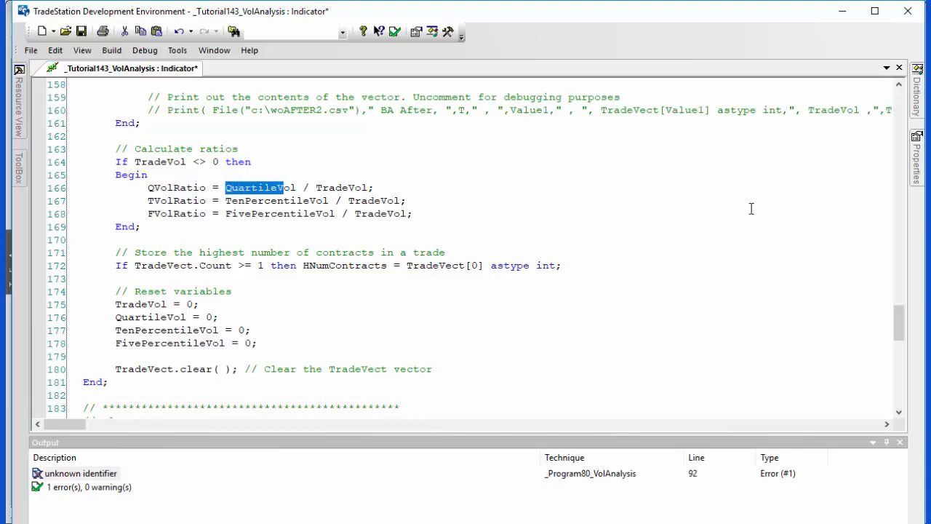
pyautogui.doubleClick(261, 186)
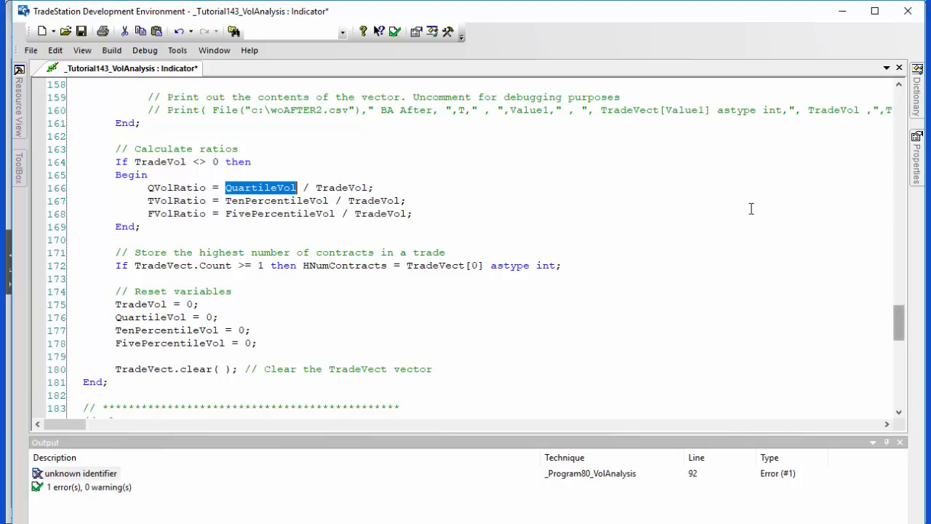
pyautogui.scroll(-3)
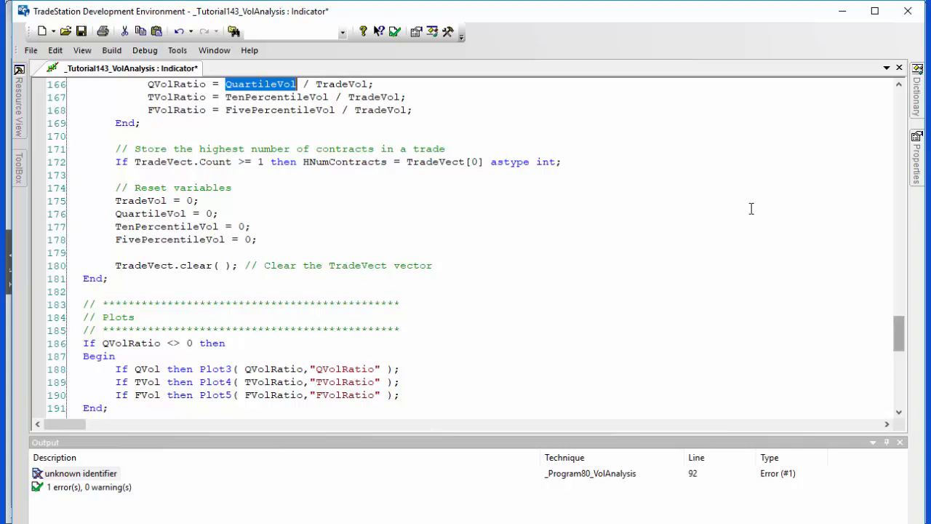
pyautogui.scroll(-3)
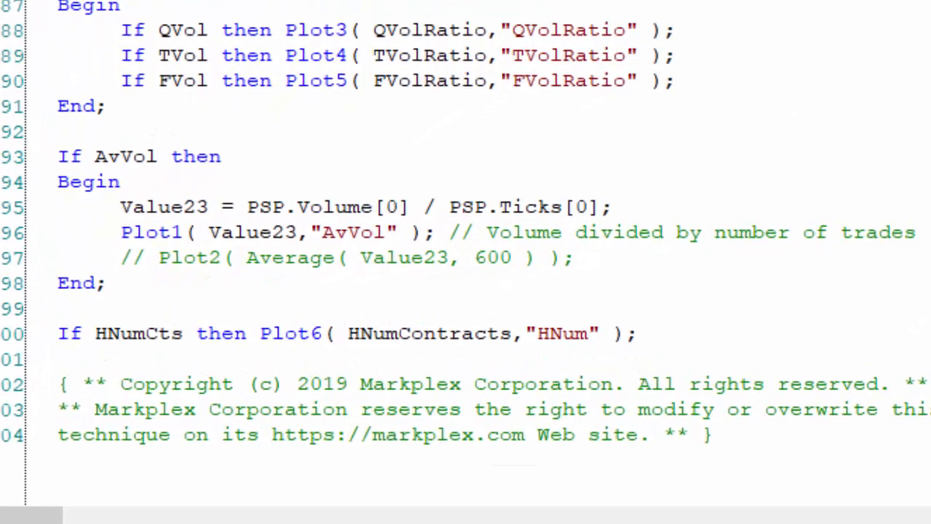
pyautogui.scroll(-3)
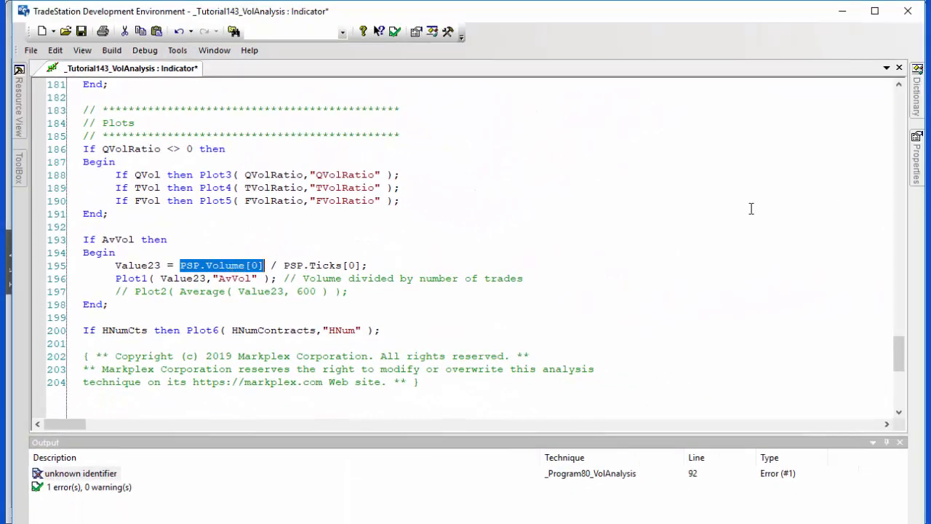
pyautogui.click(160, 278)
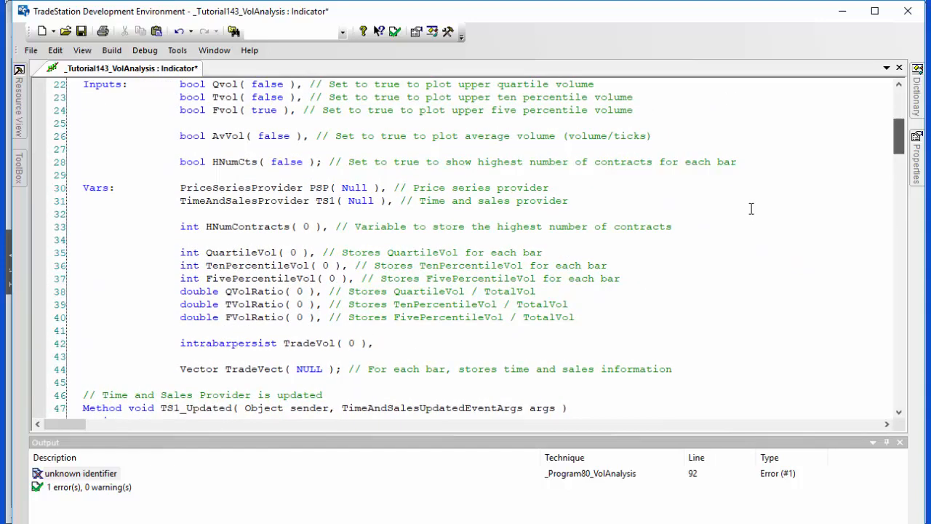
pyautogui.scroll(-3)
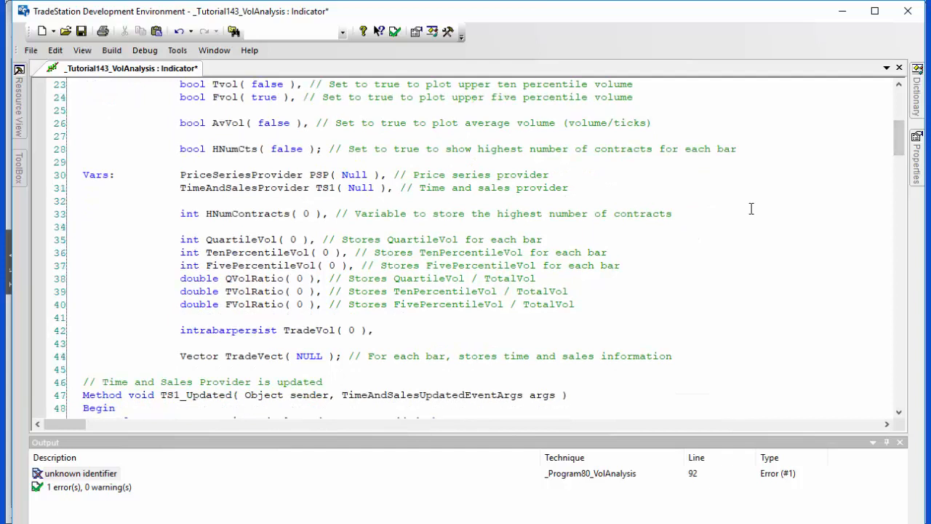
pyautogui.scroll(-3)
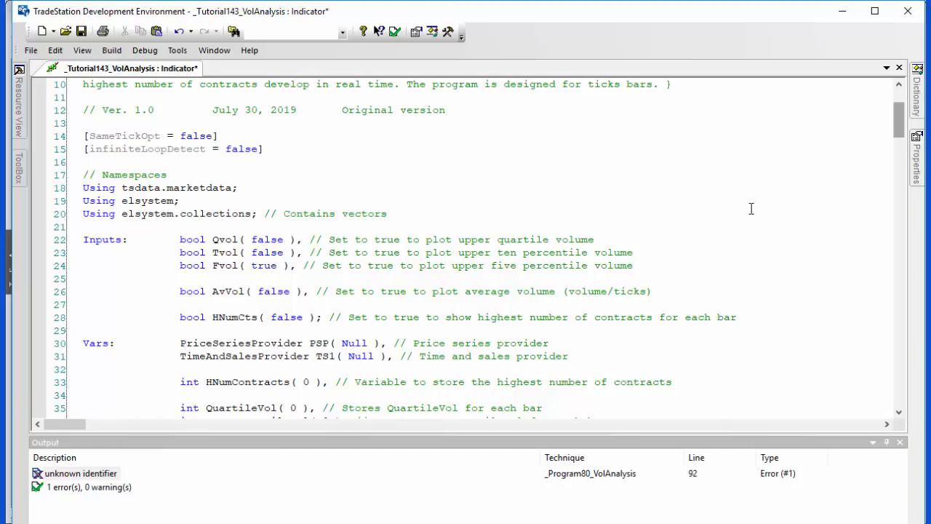
pyautogui.scroll(-3)
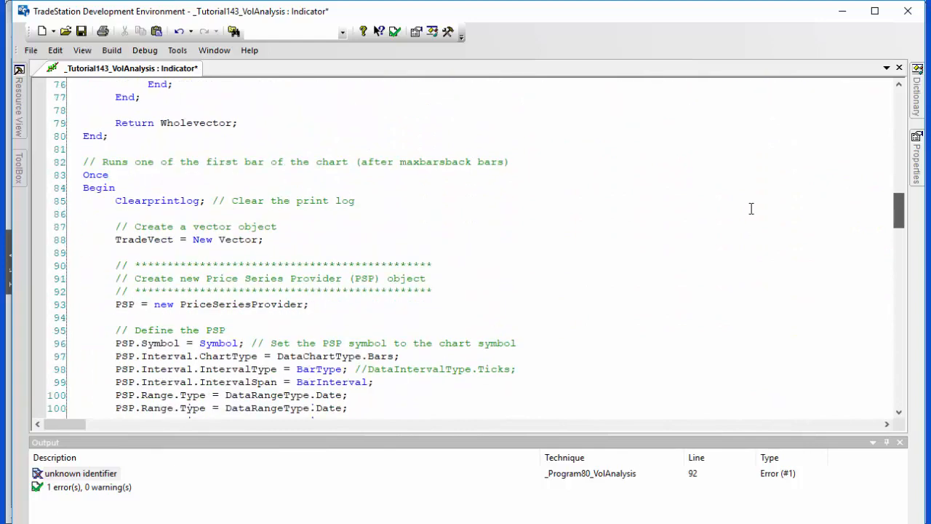
pyautogui.scroll(-3)
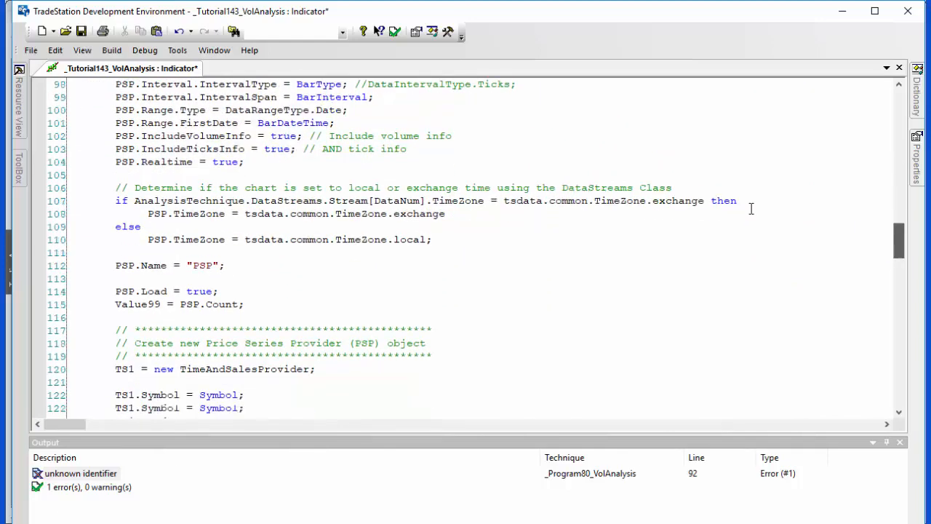
pyautogui.scroll(-3)
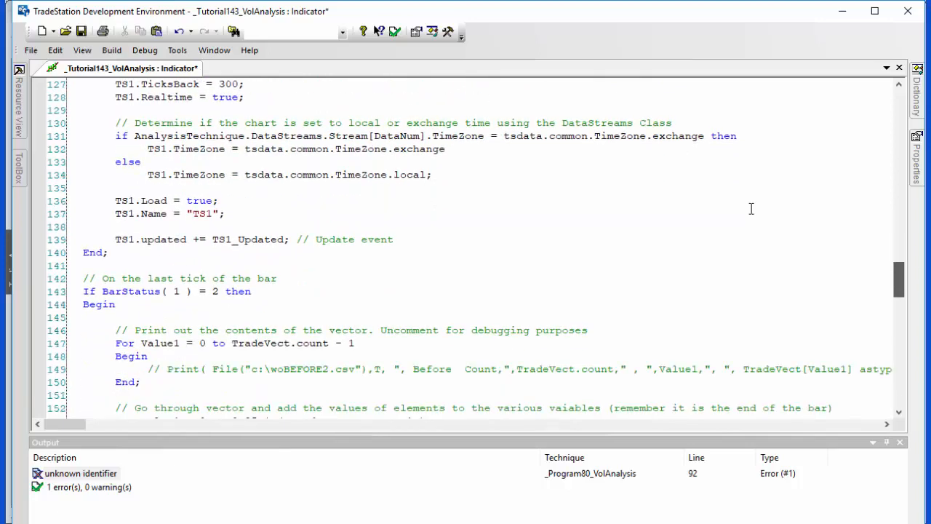
pyautogui.scroll(-3)
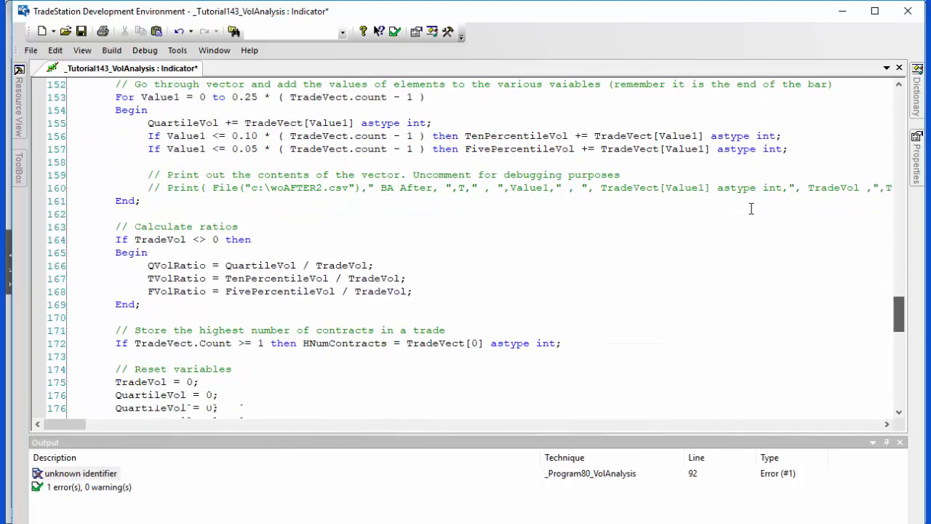